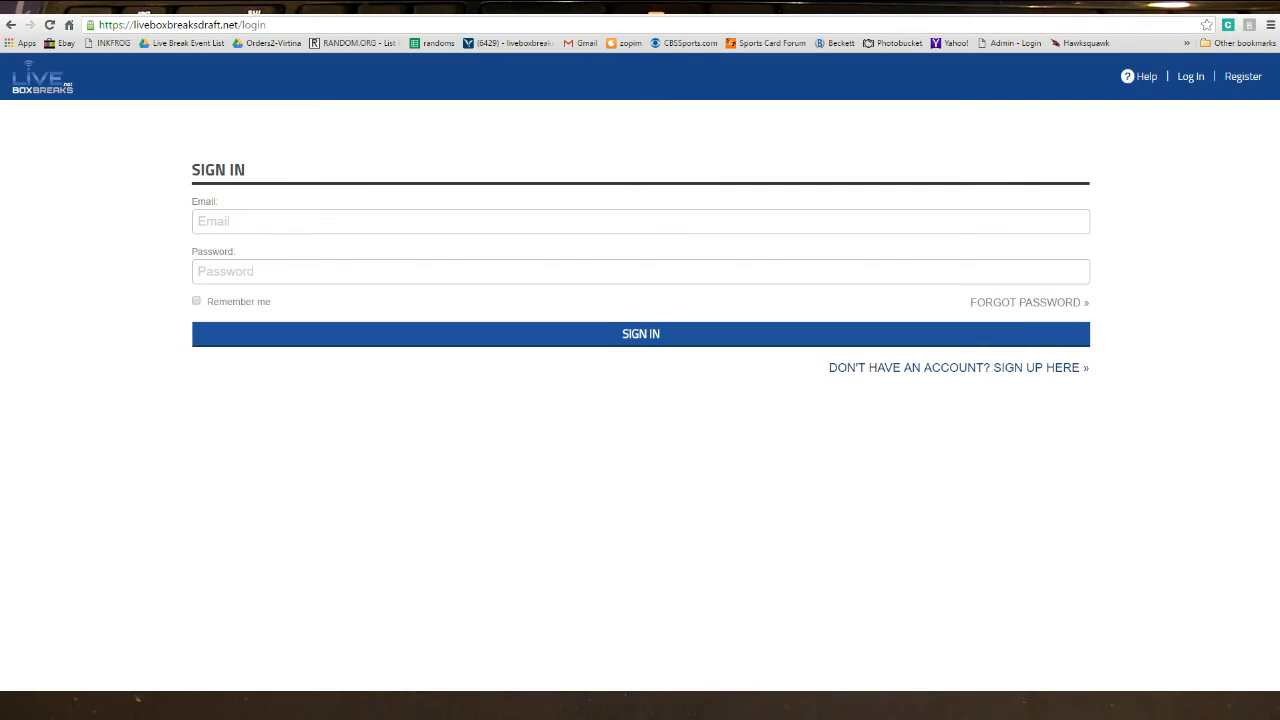
mouse_move(928, 374)
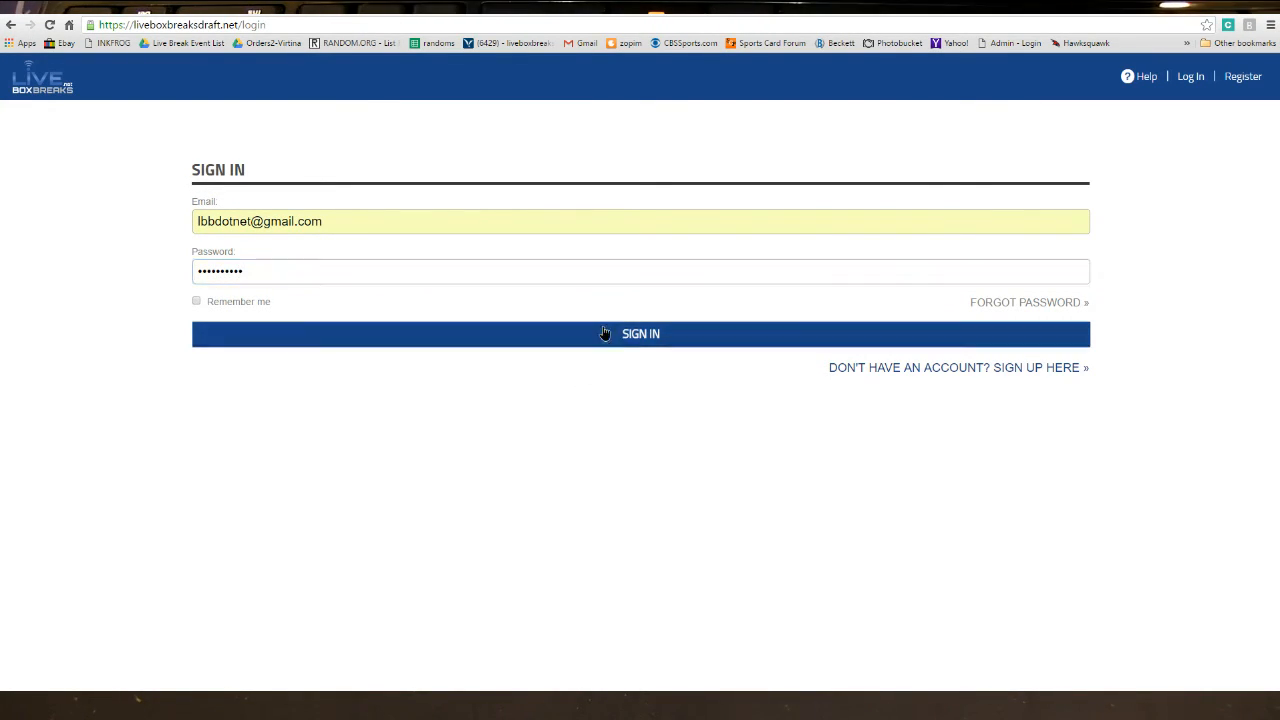
Sign in and land on the dashboard showing My Drafts and a $6.99 purchasable draft
click(636, 332)
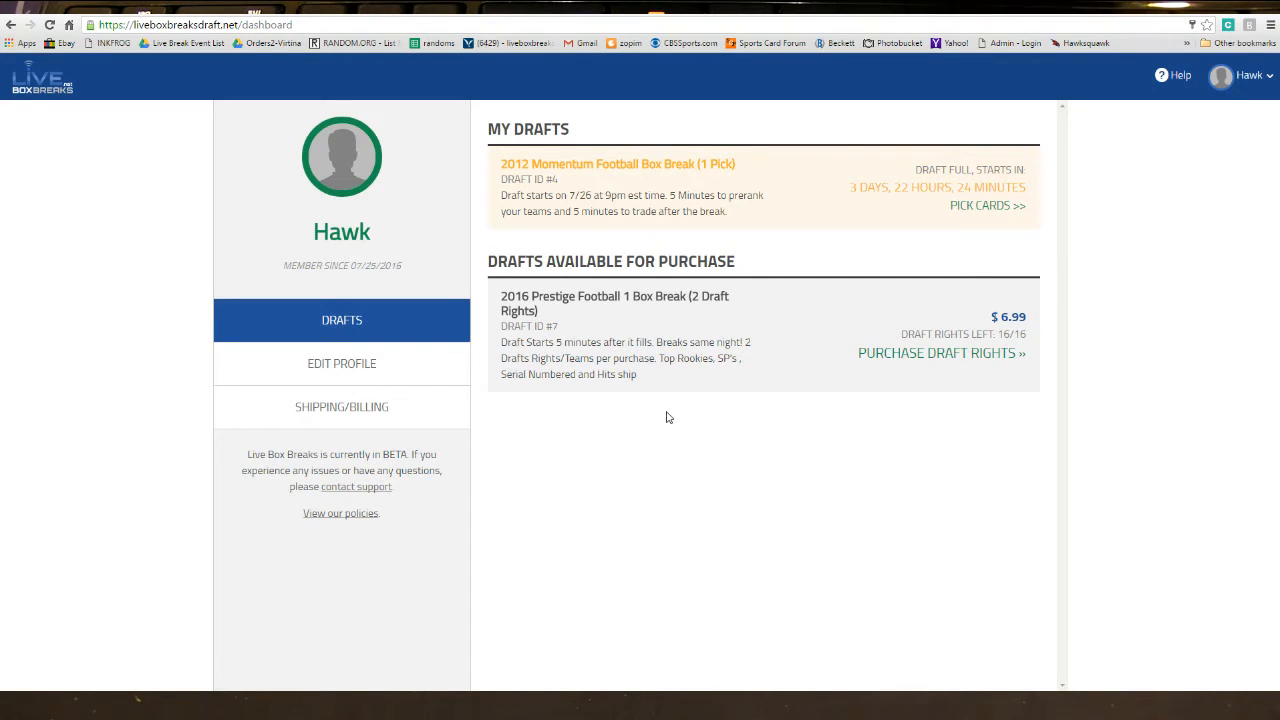
mouse_move(640, 430)
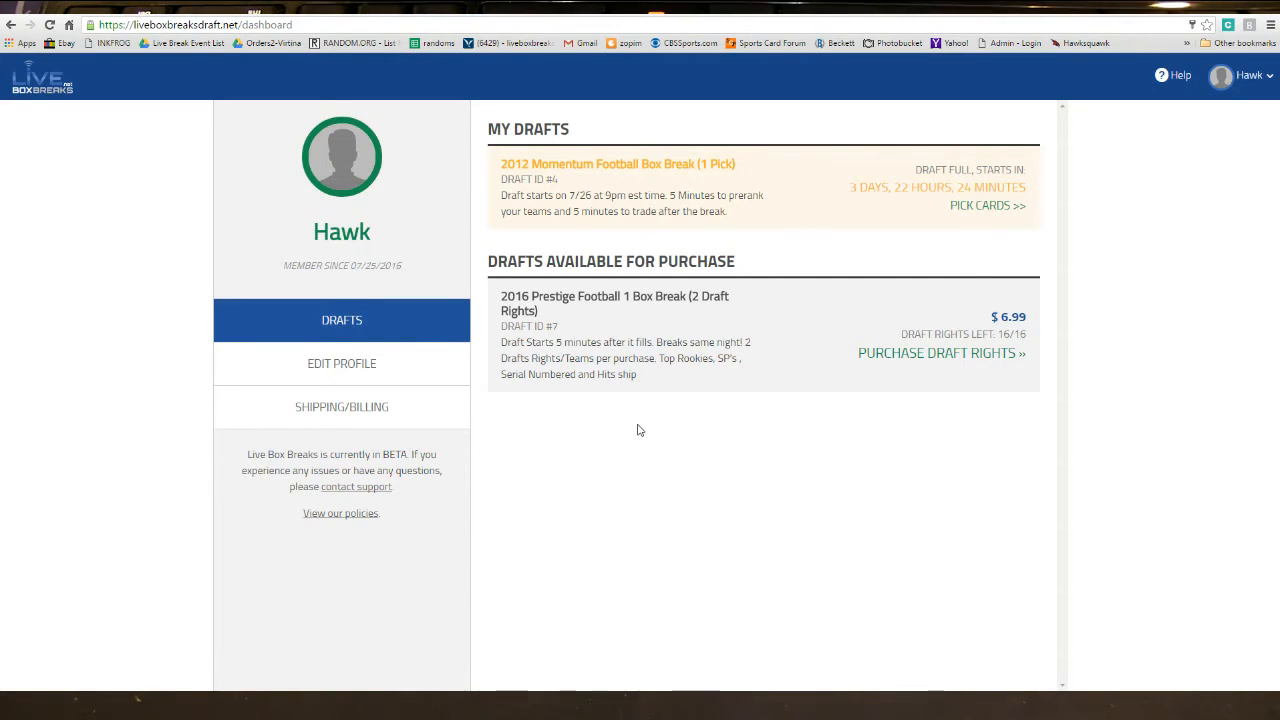
mouse_move(656, 452)
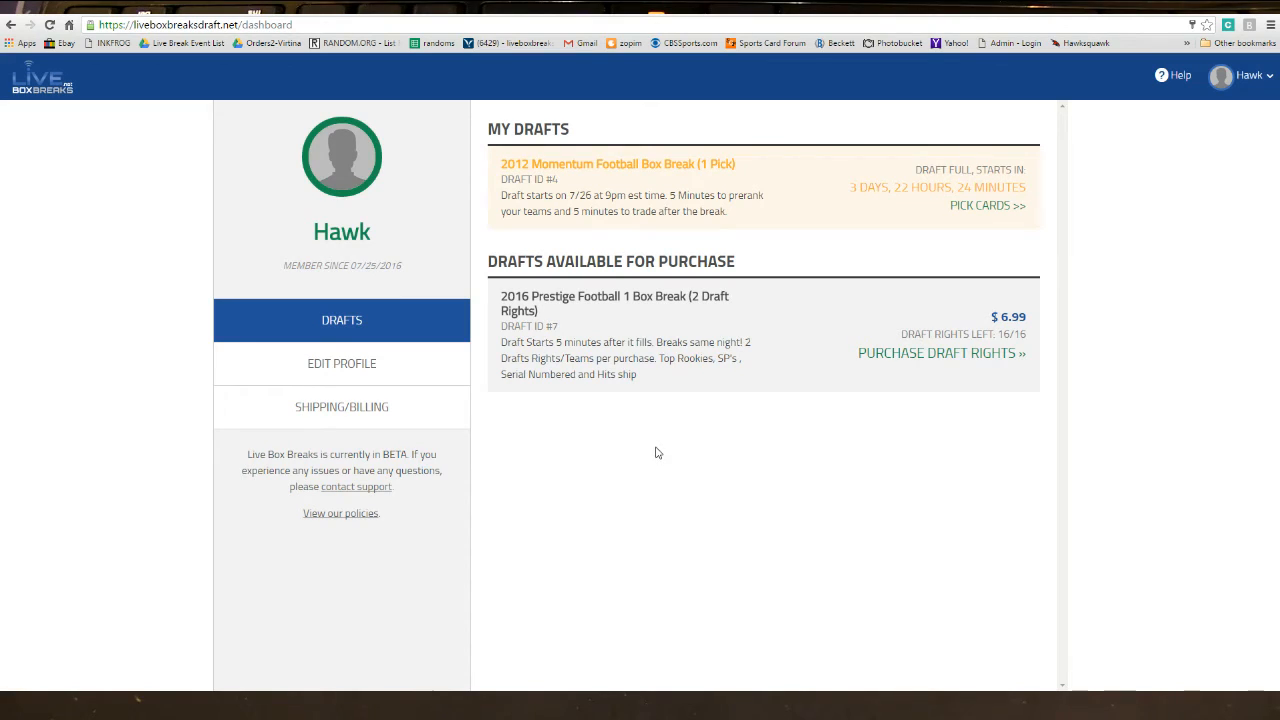
mouse_move(656, 444)
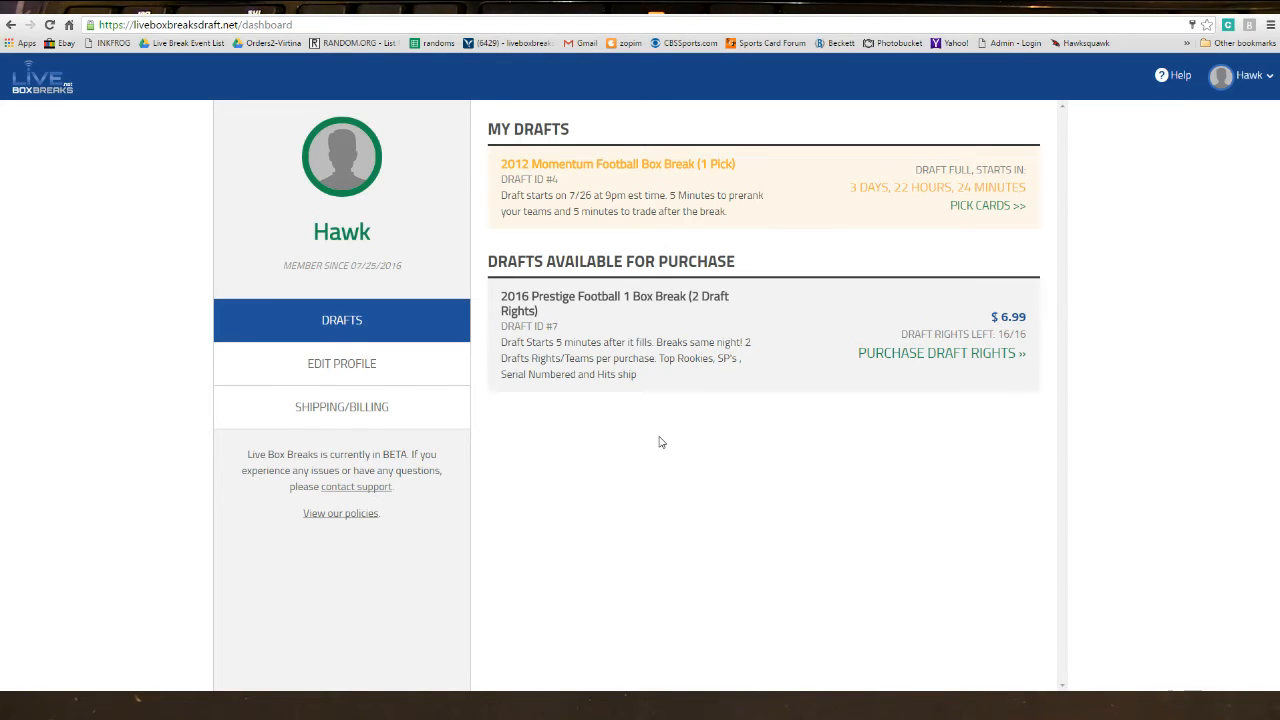
mouse_move(724, 270)
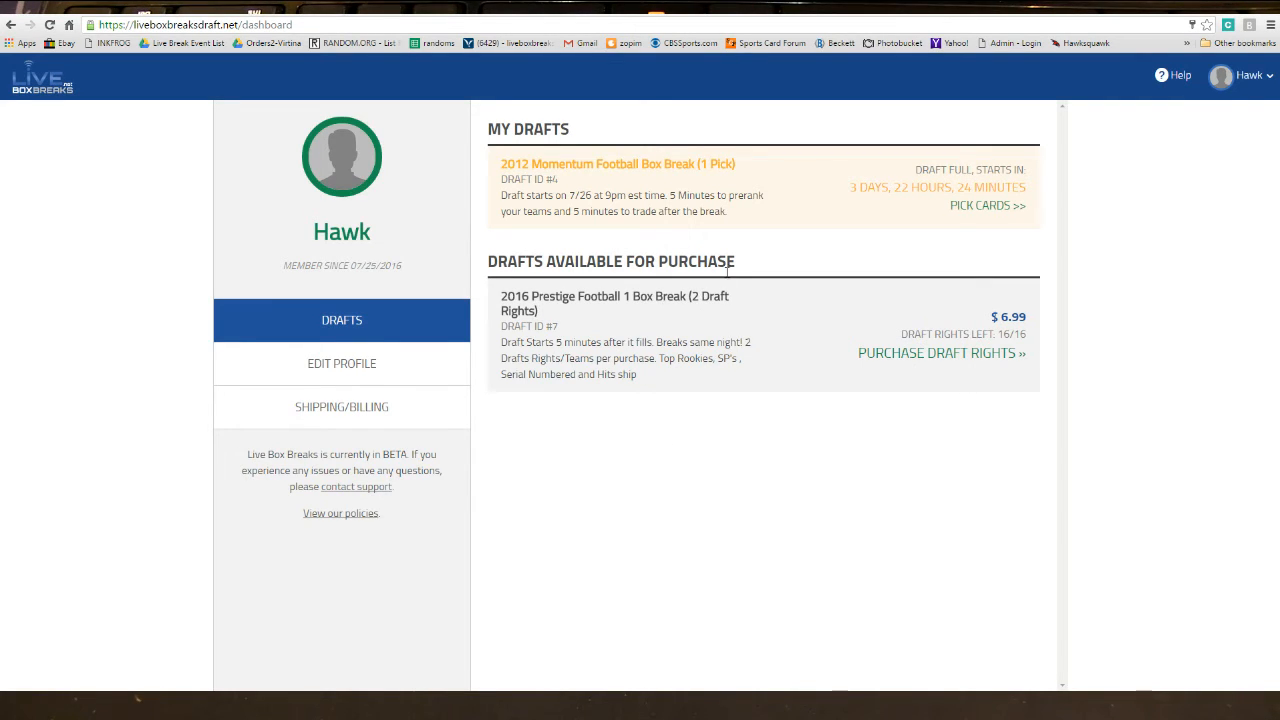
mouse_move(684, 364)
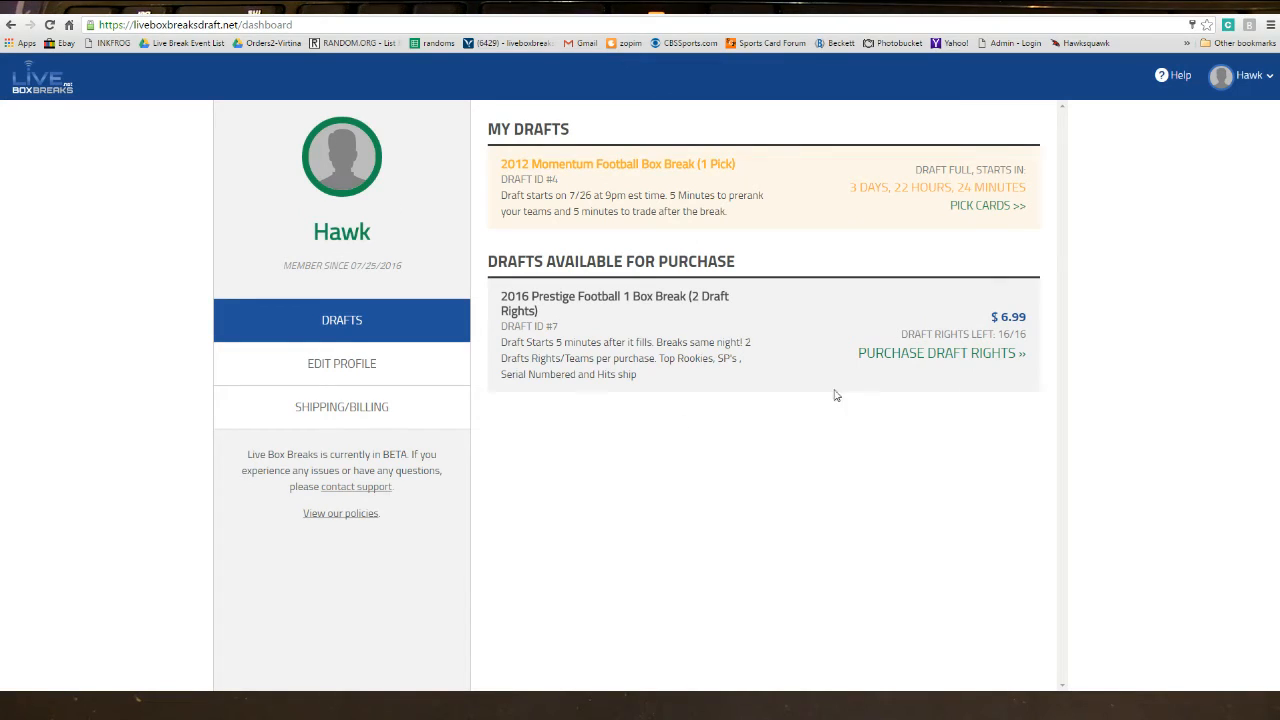
mouse_move(640, 198)
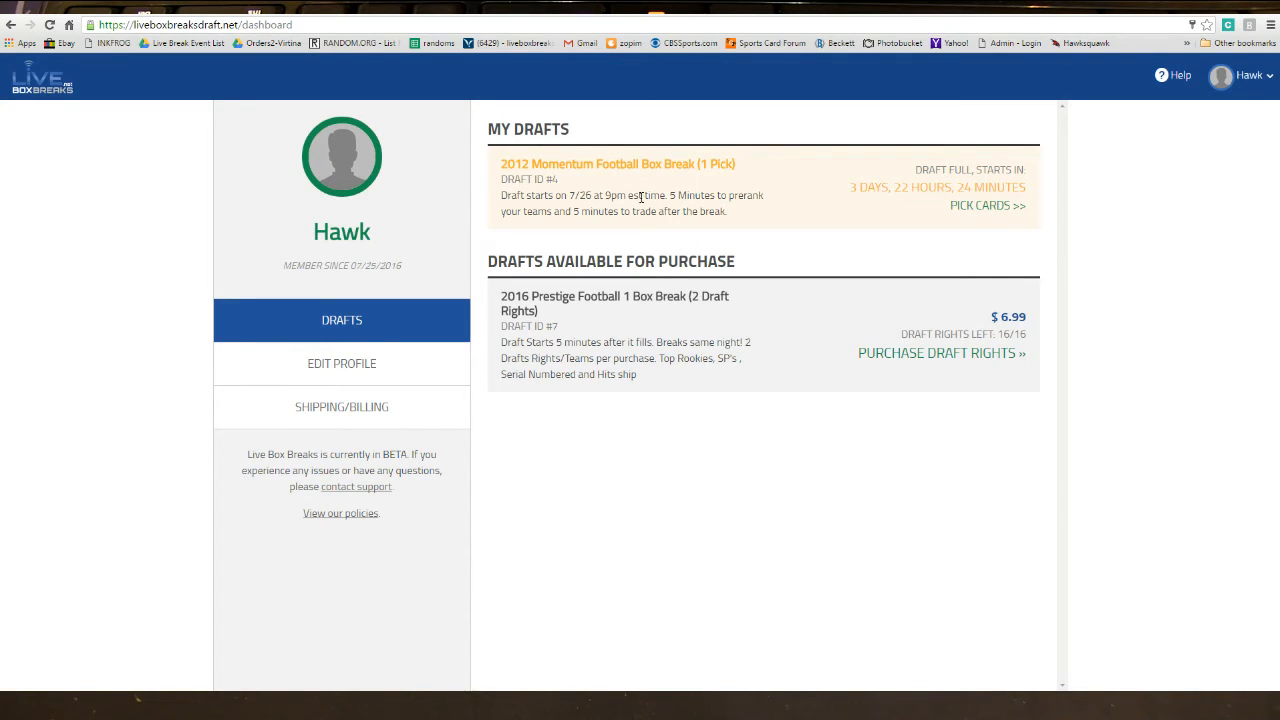
mouse_move(1024, 228)
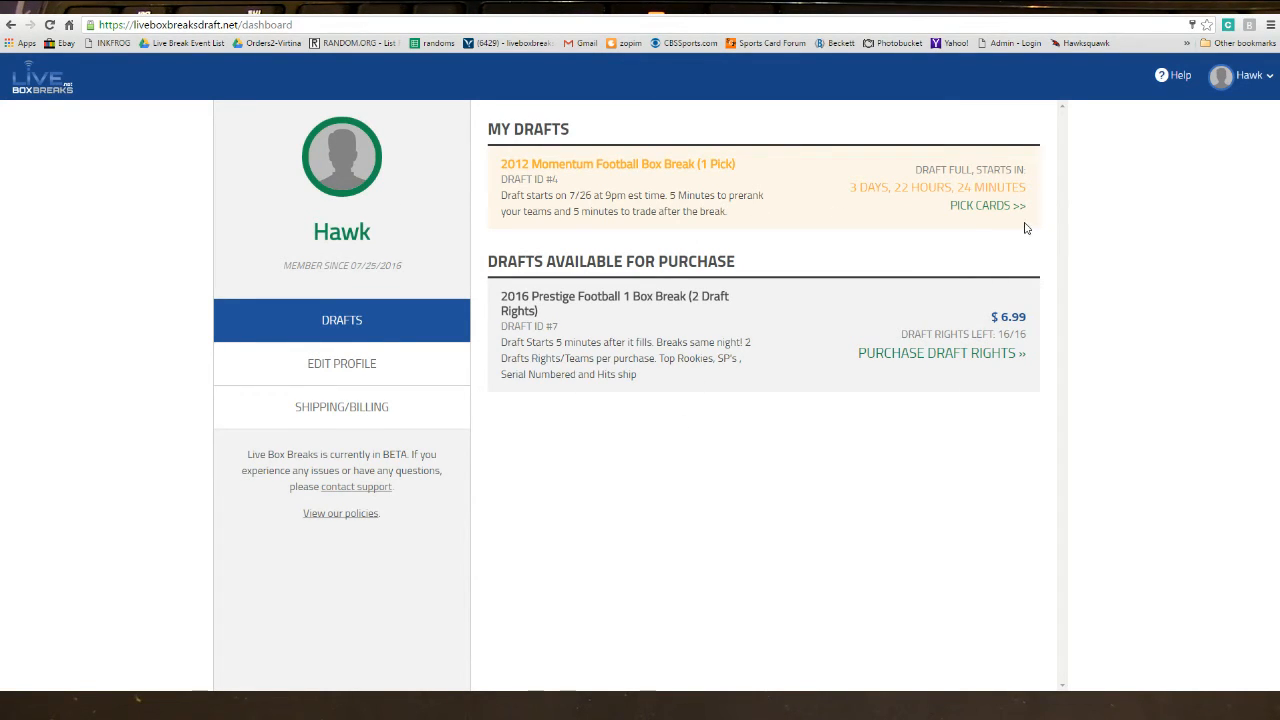
mouse_move(690, 296)
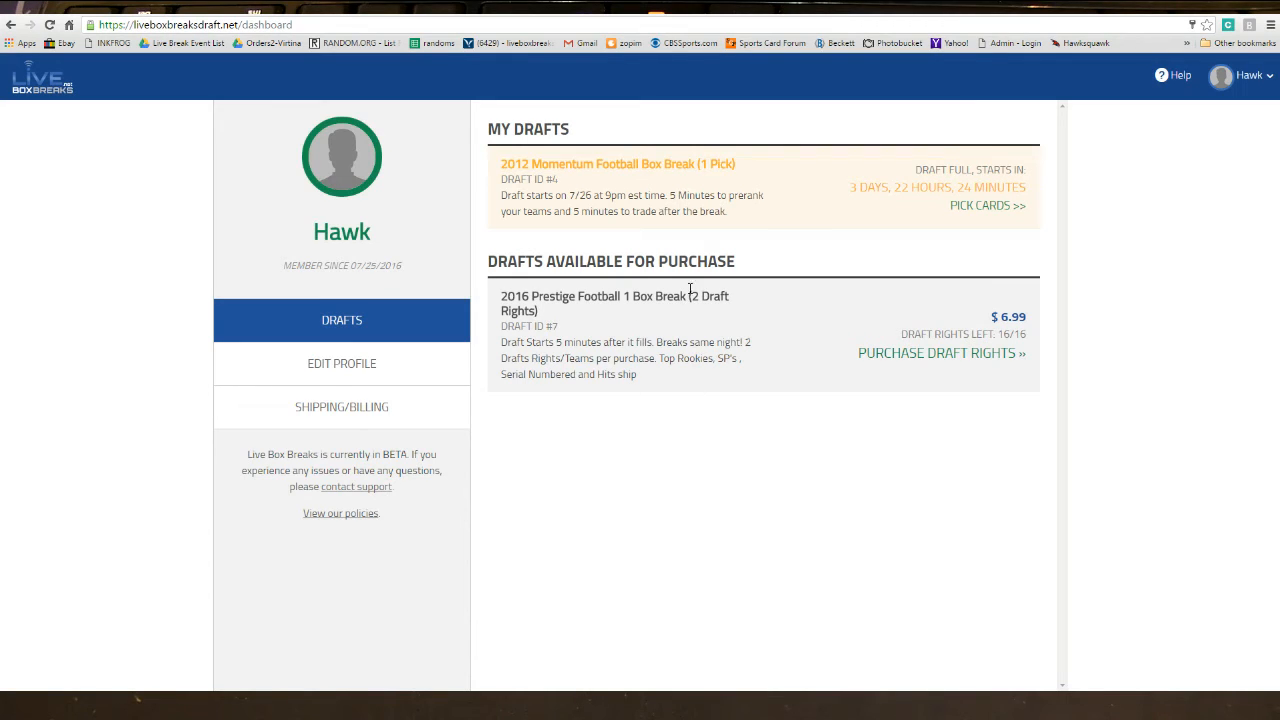
mouse_move(572, 324)
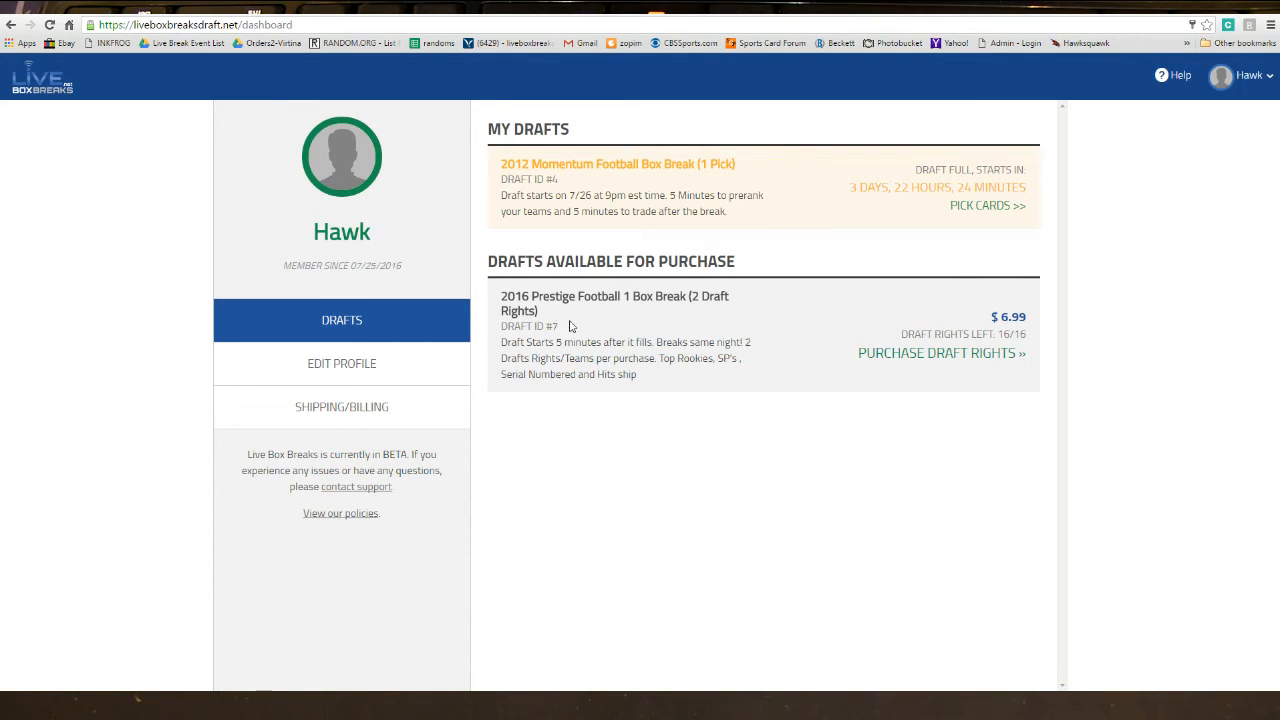
mouse_move(704, 322)
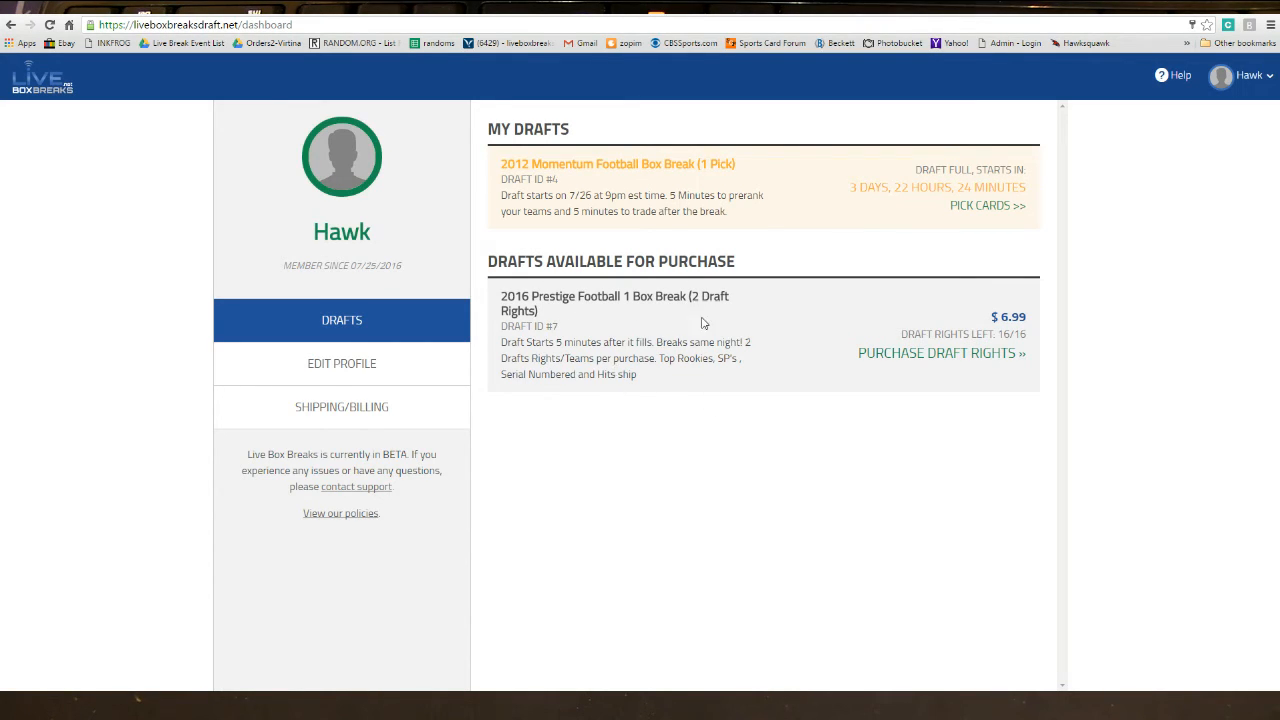
mouse_move(700, 300)
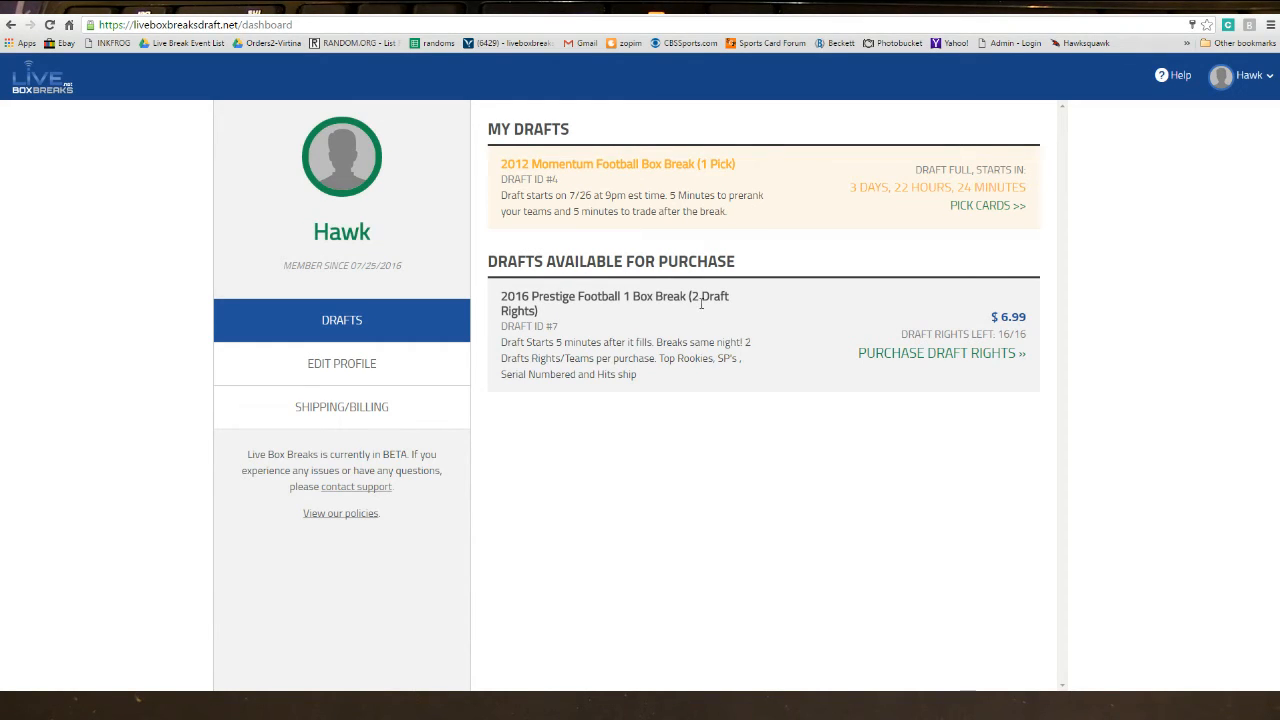
mouse_move(694, 312)
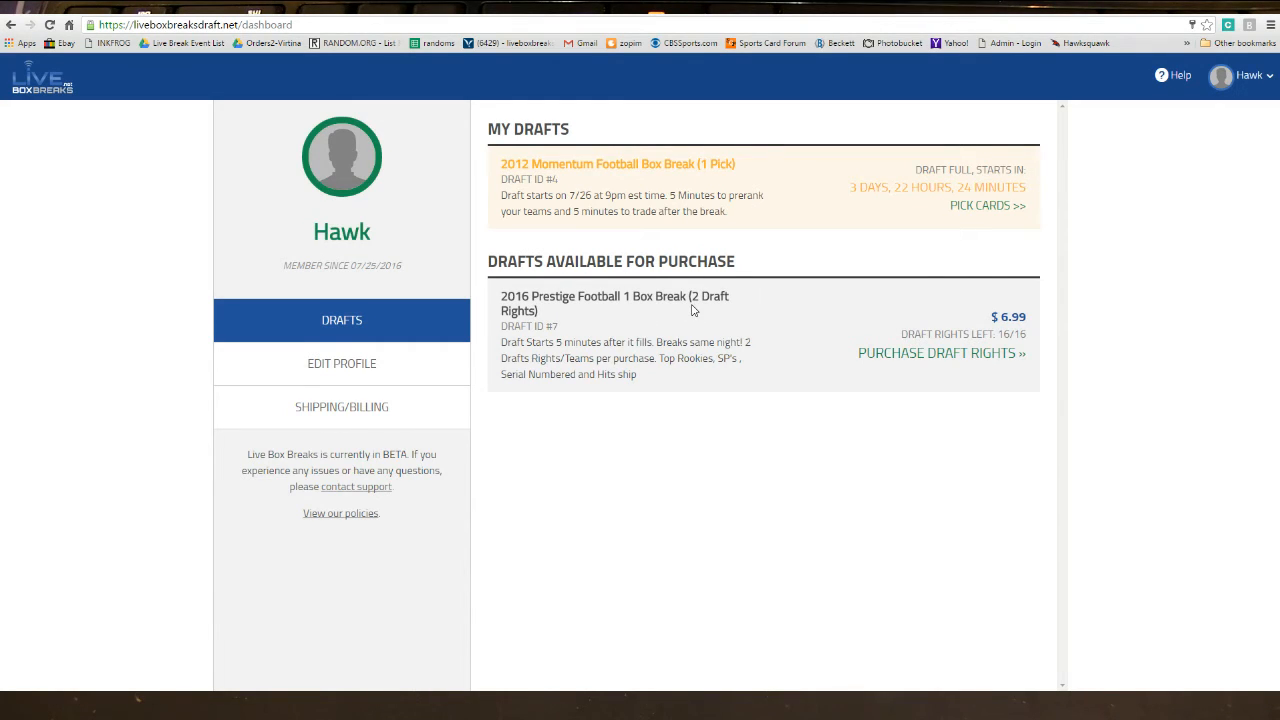
mouse_move(536, 356)
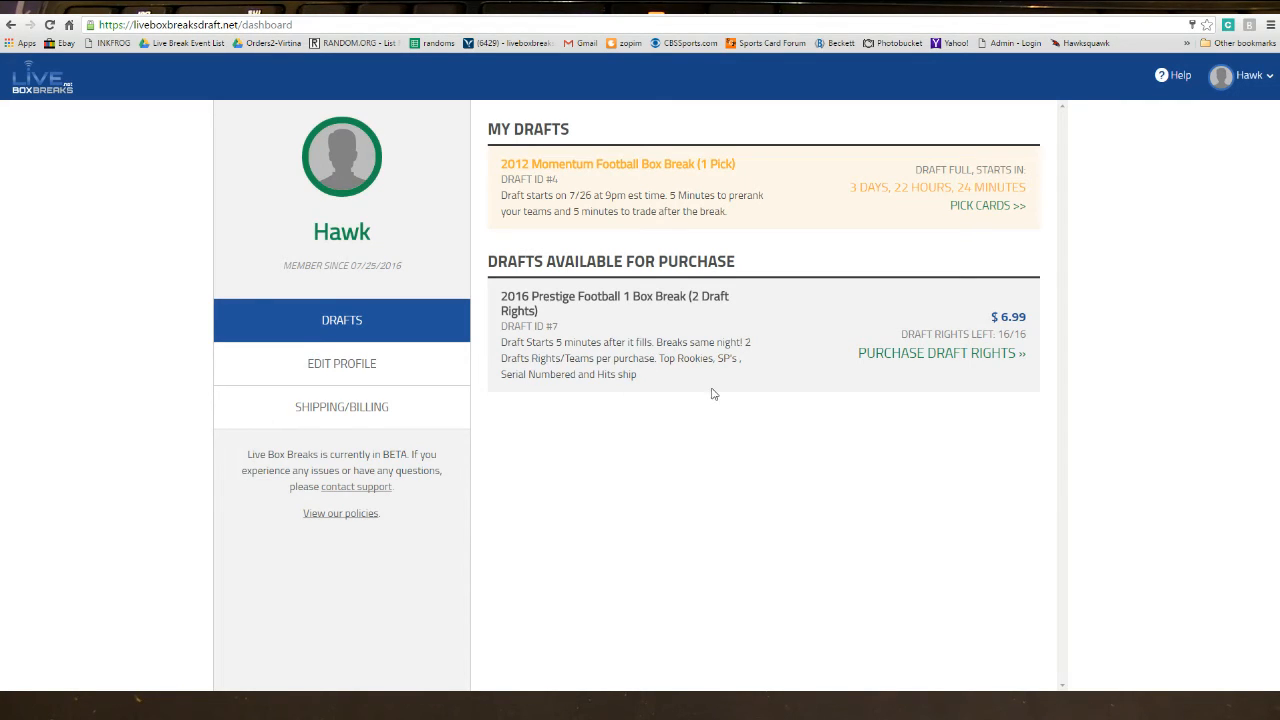
mouse_move(944, 374)
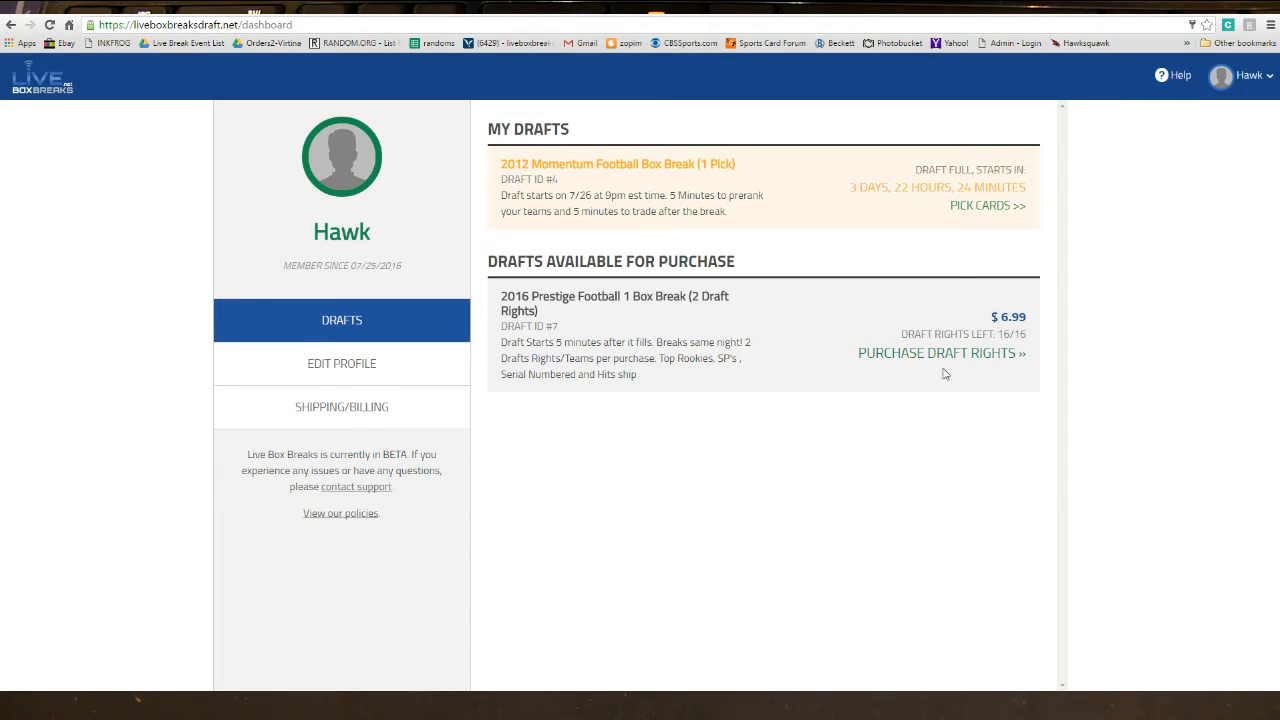
mouse_move(976, 336)
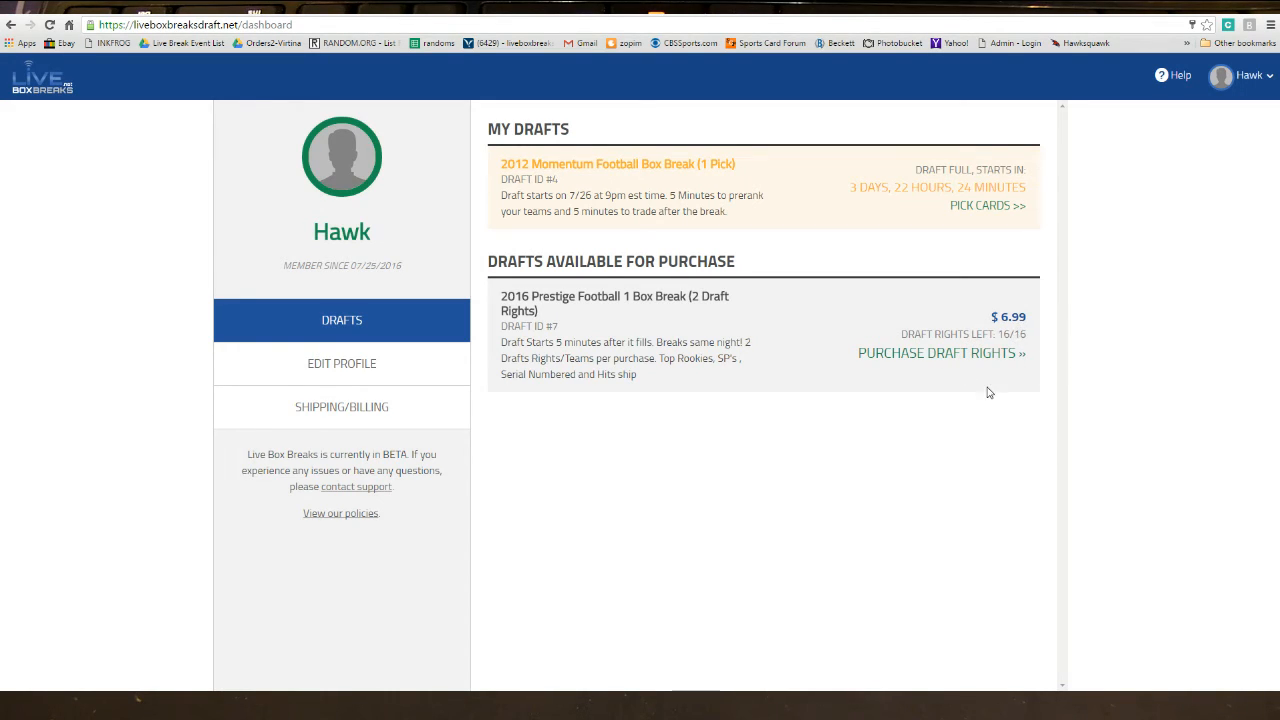
Begin buying 2016 Prestige Football draft rights, trying quantities 5 and 7 before settling on 1 ($6.99)
click(960, 352)
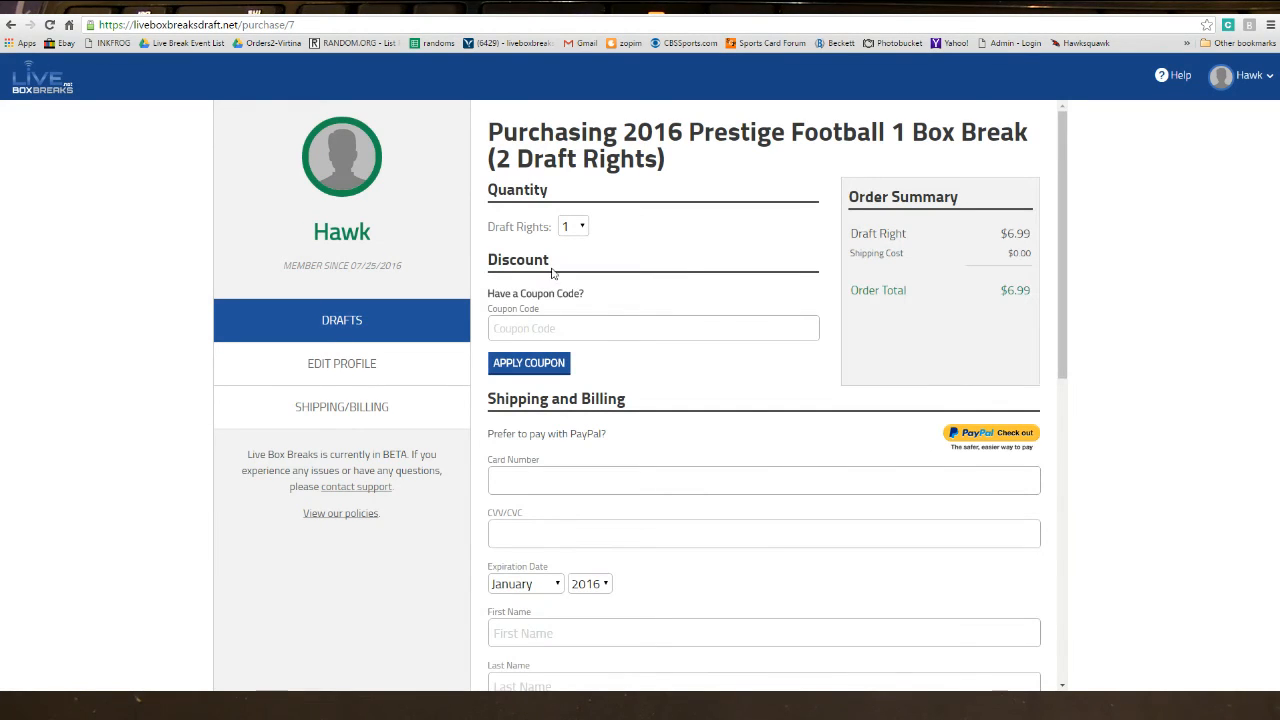
mouse_move(616, 168)
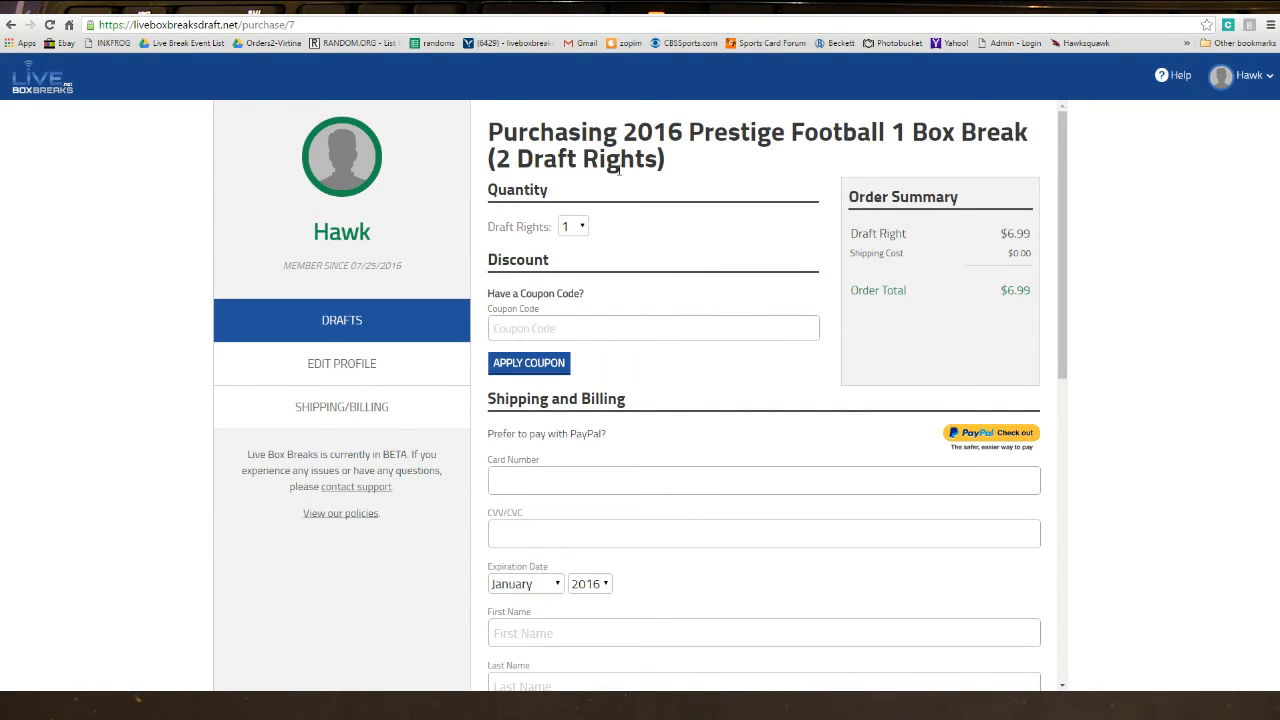
click(572, 224)
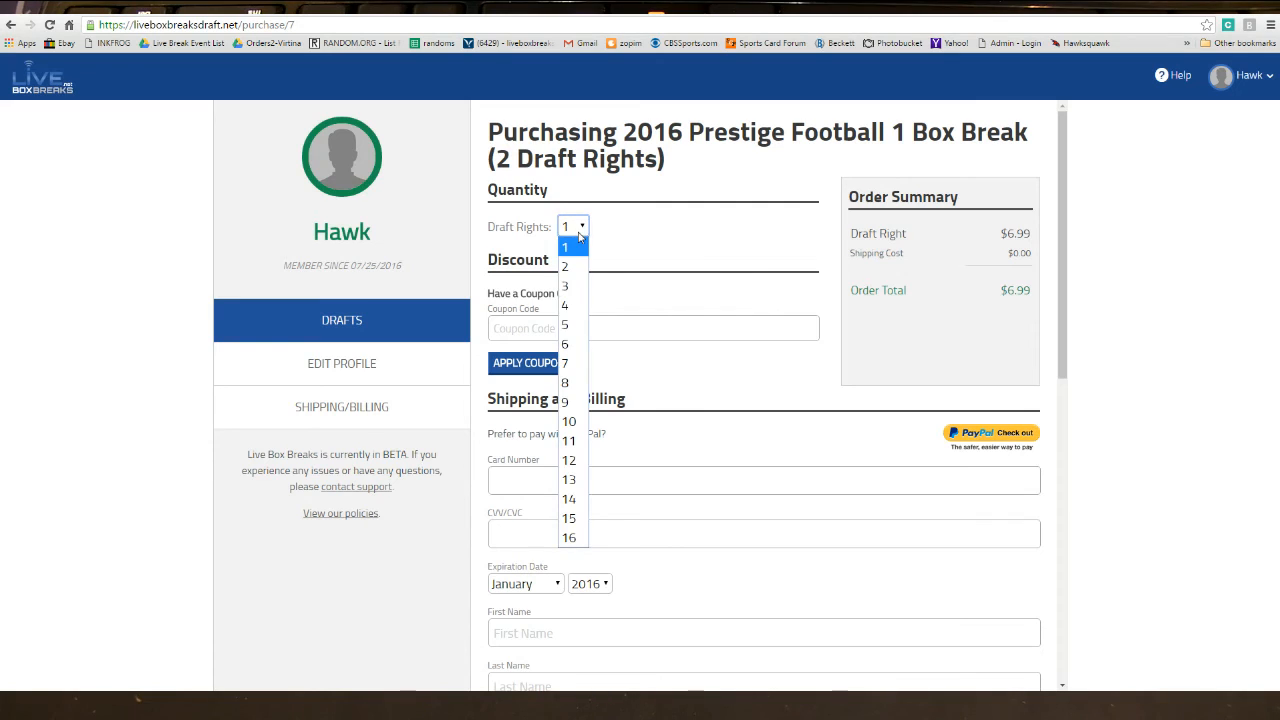
click(564, 324)
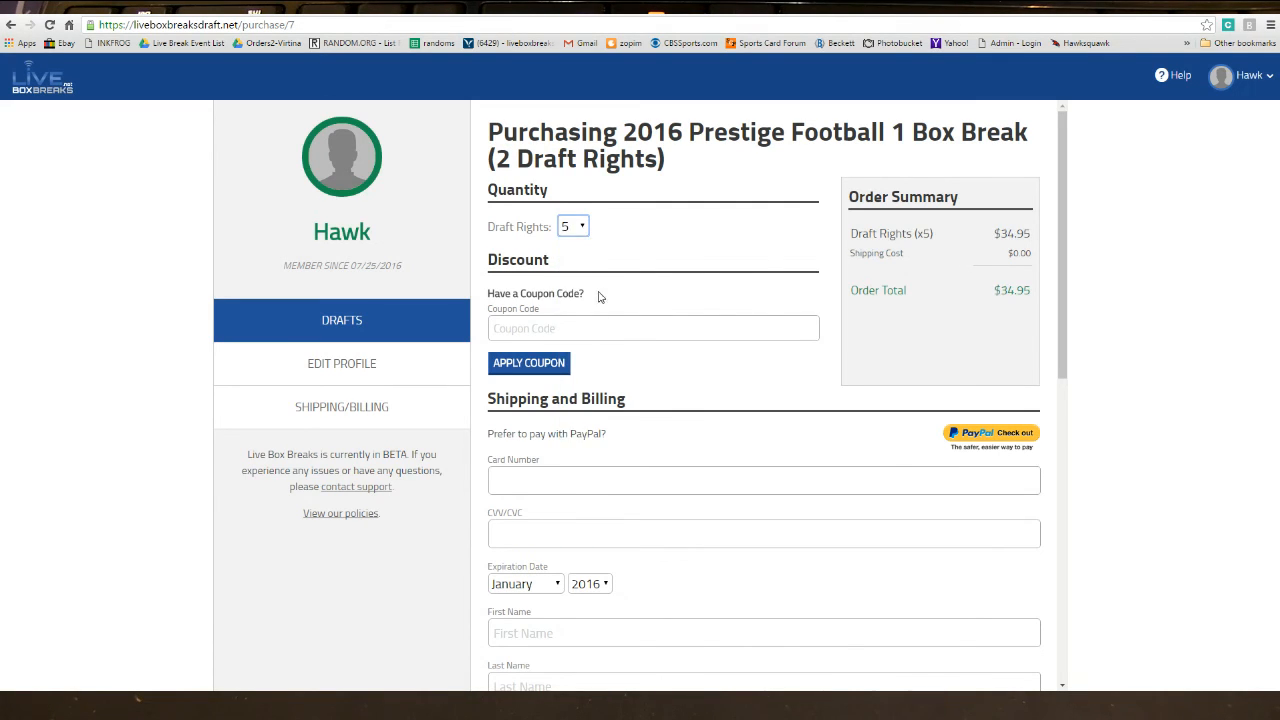
click(572, 224)
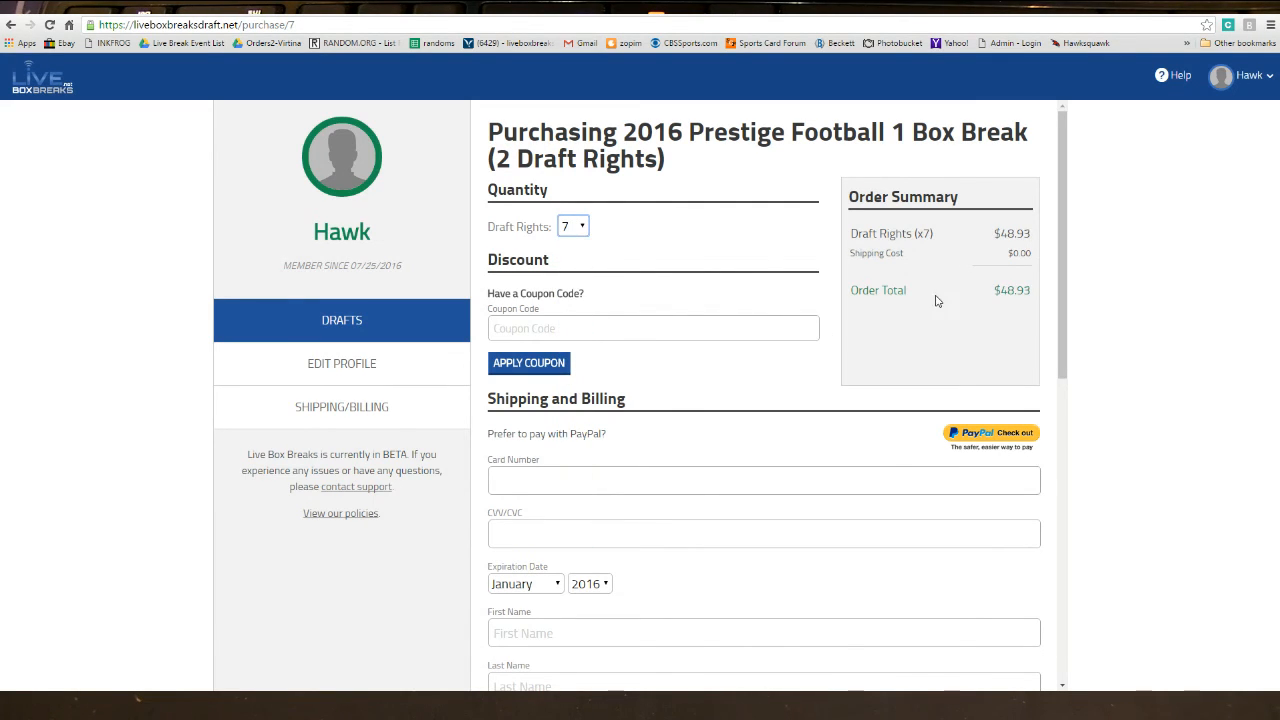
click(572, 224)
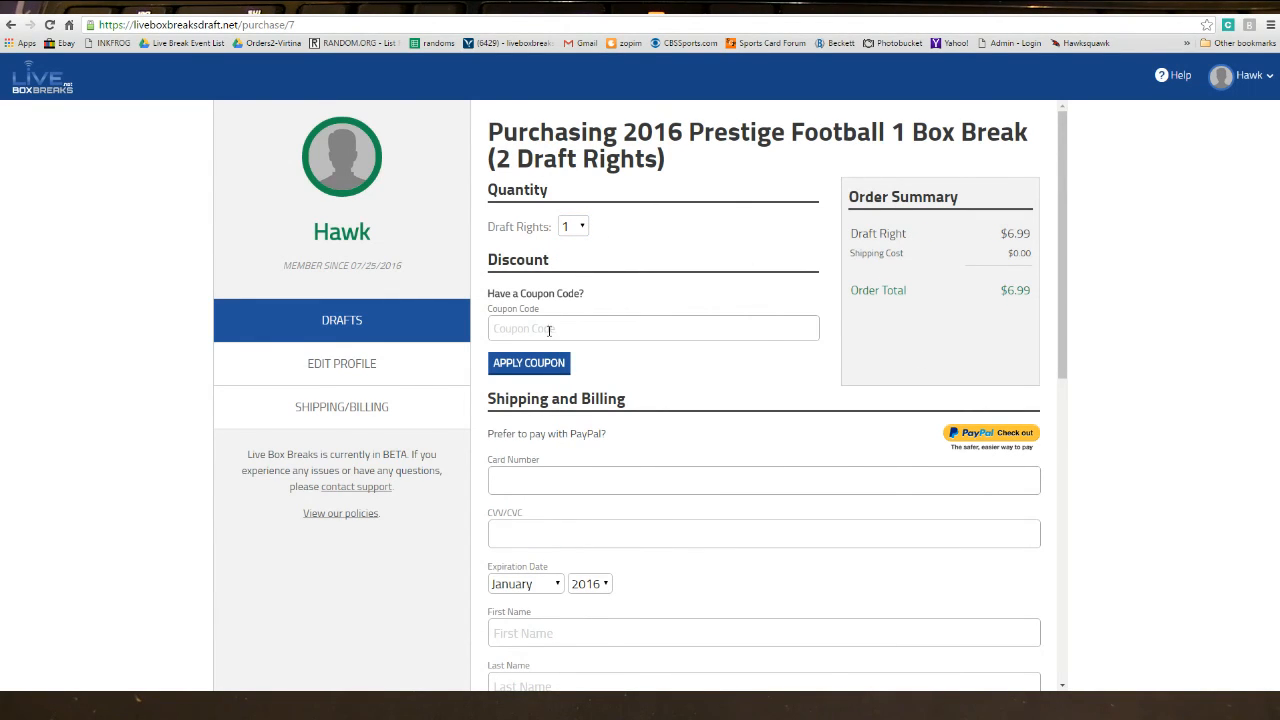
scroll(down, 3)
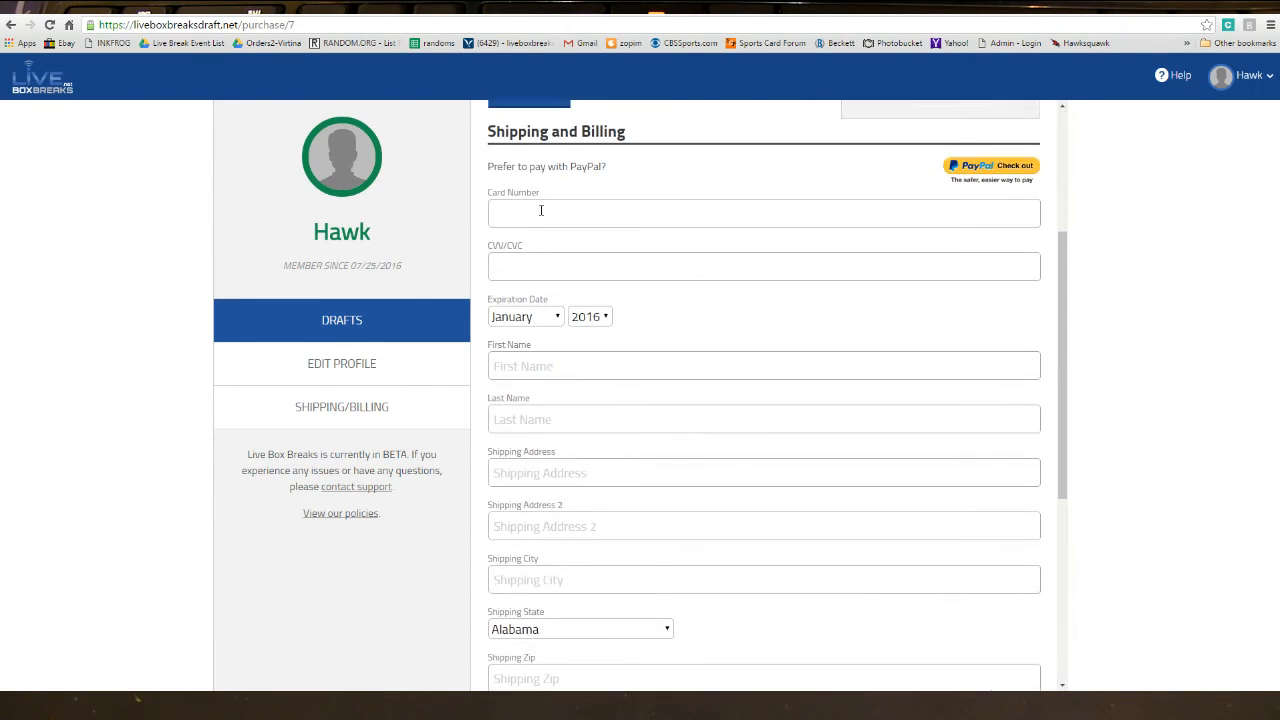
mouse_move(676, 204)
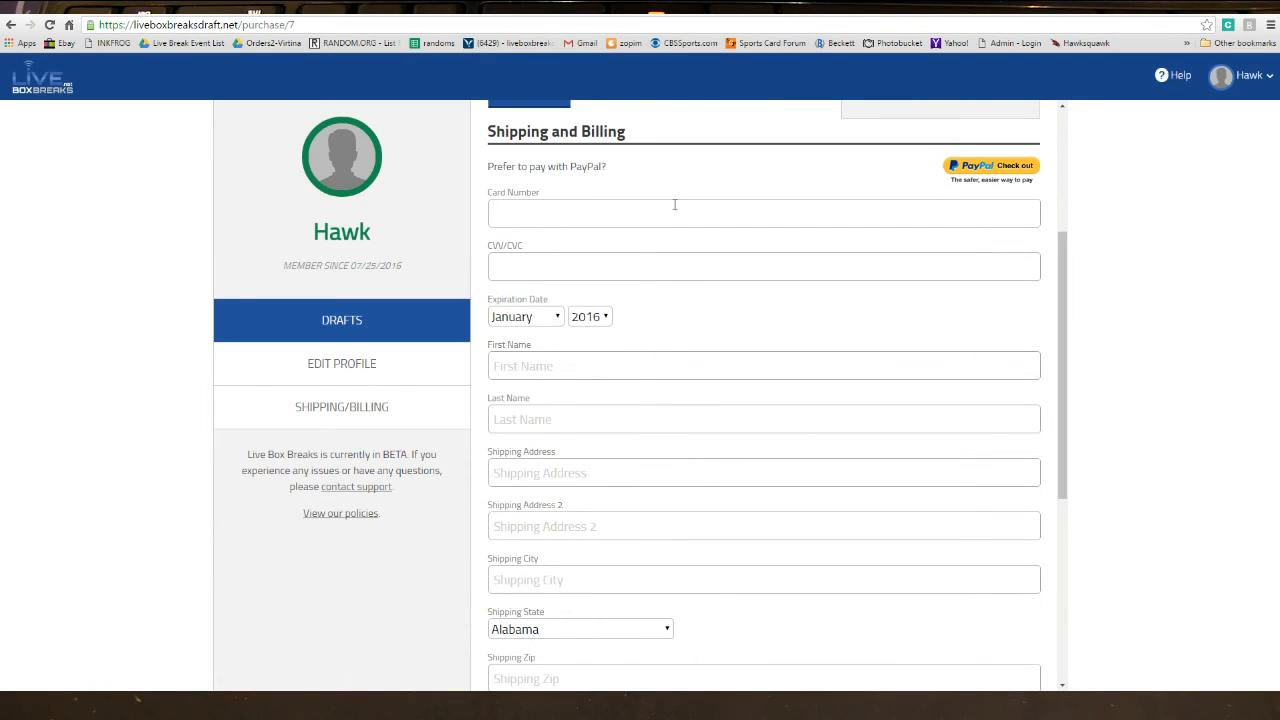
scroll(down, 3)
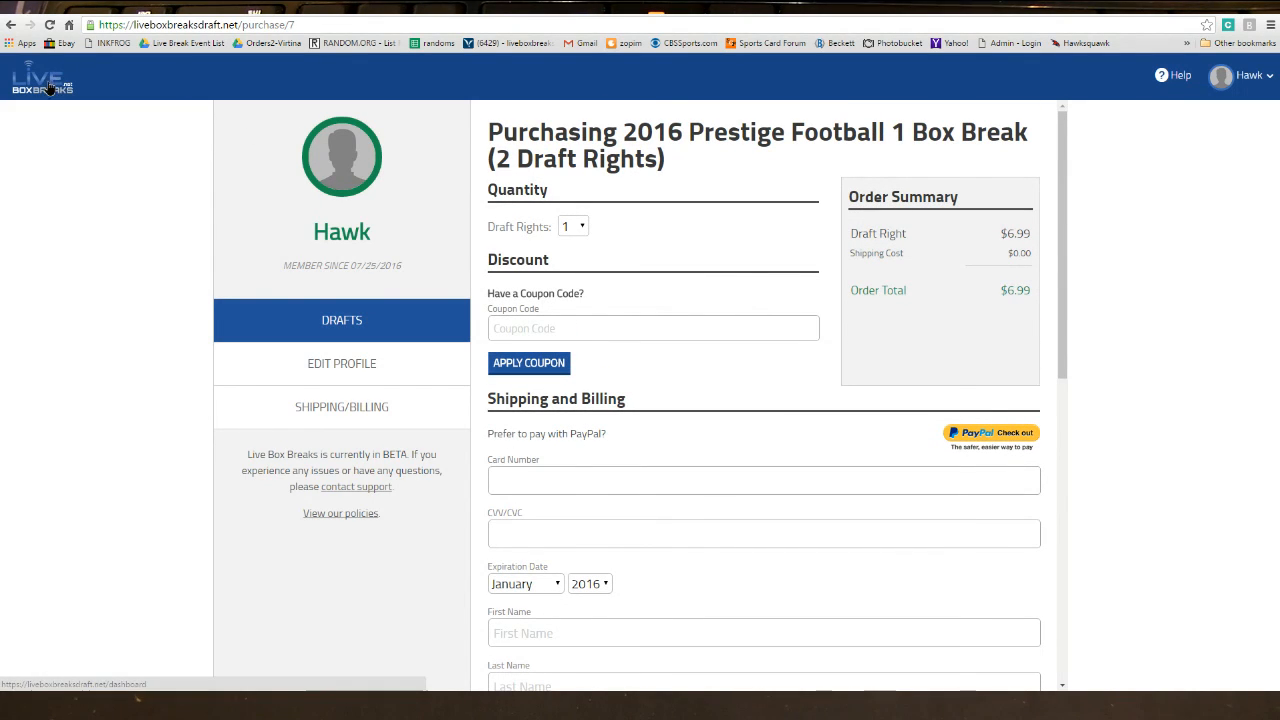
Return to the drafts dashboard via the Live Box Breaks header logo
click(340, 320)
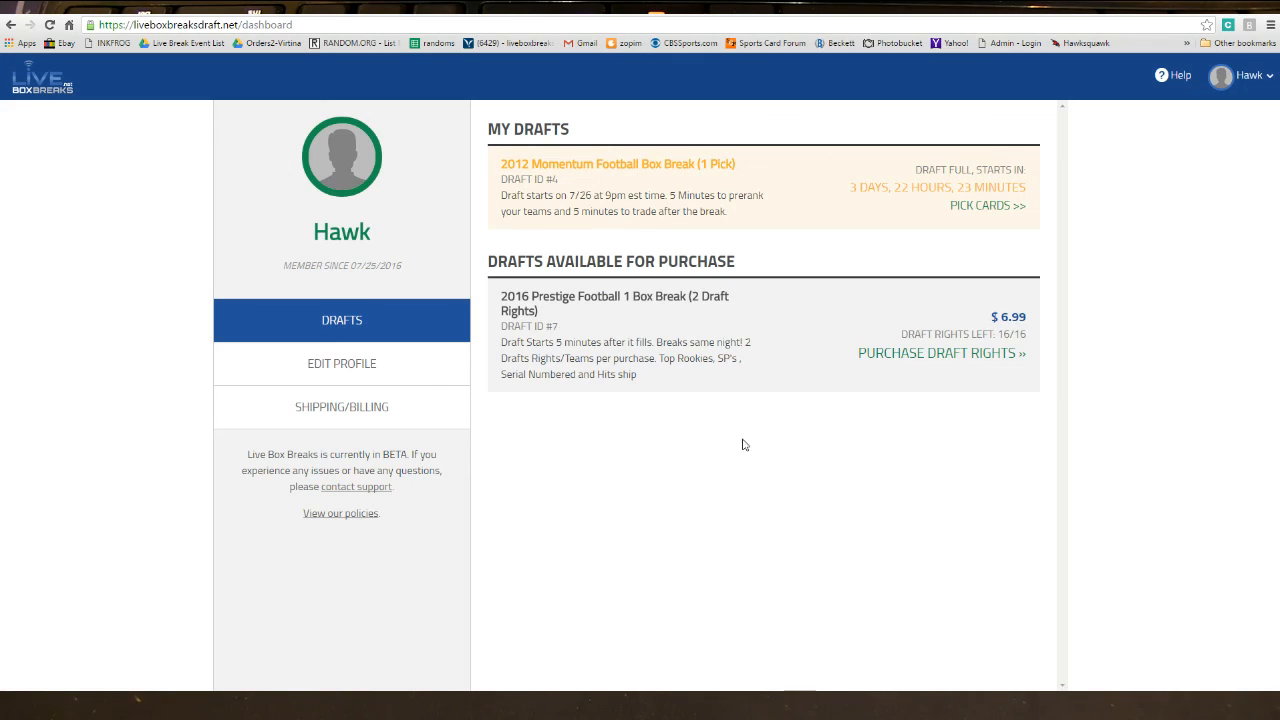
mouse_move(908, 304)
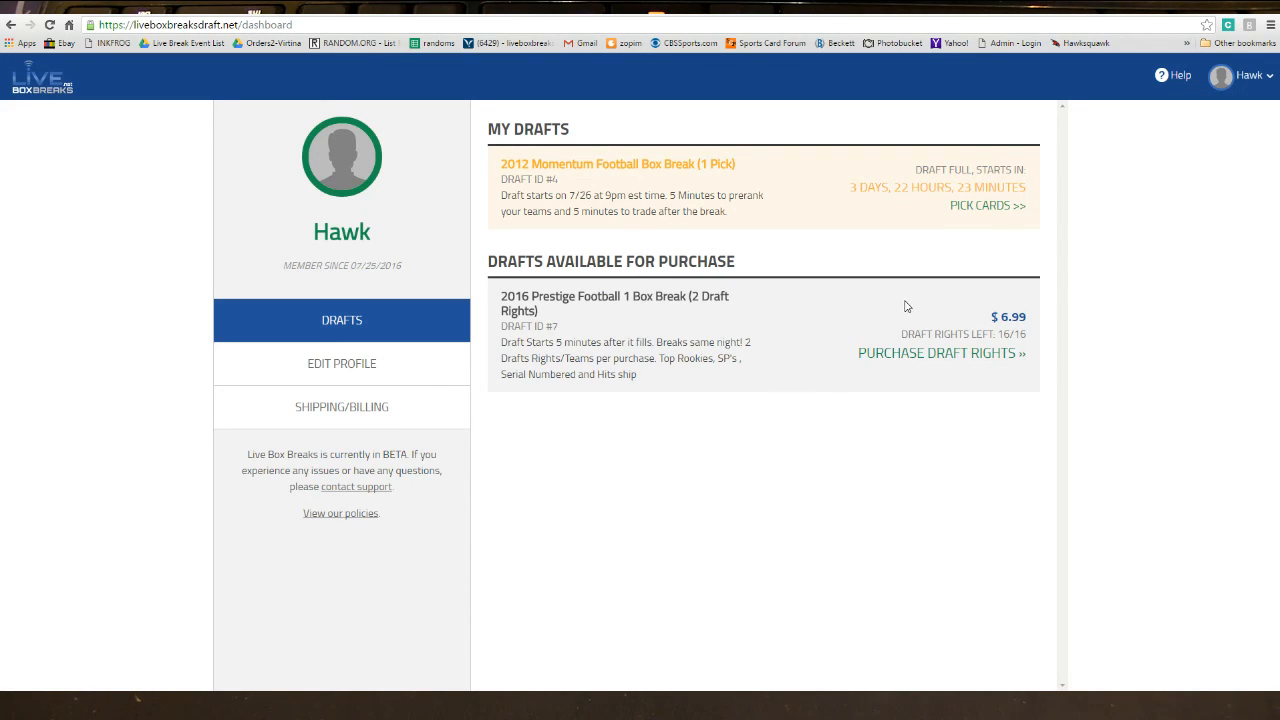
mouse_move(928, 478)
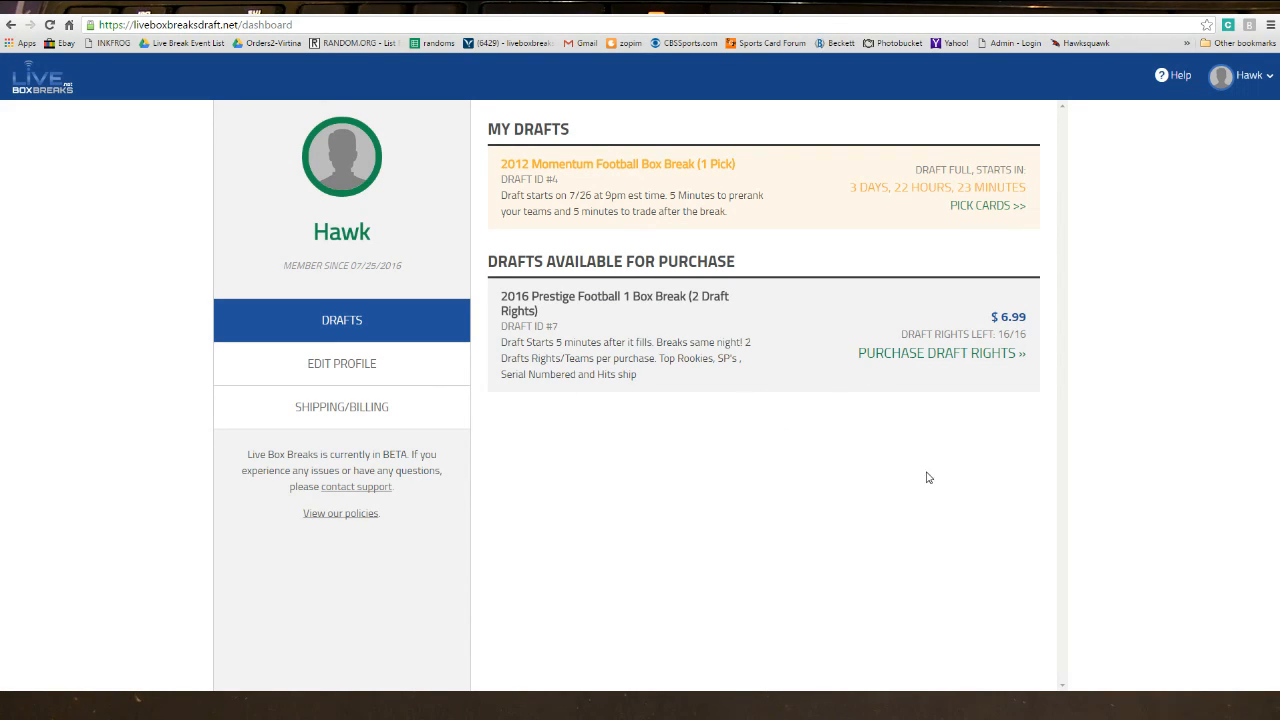
mouse_move(1092, 212)
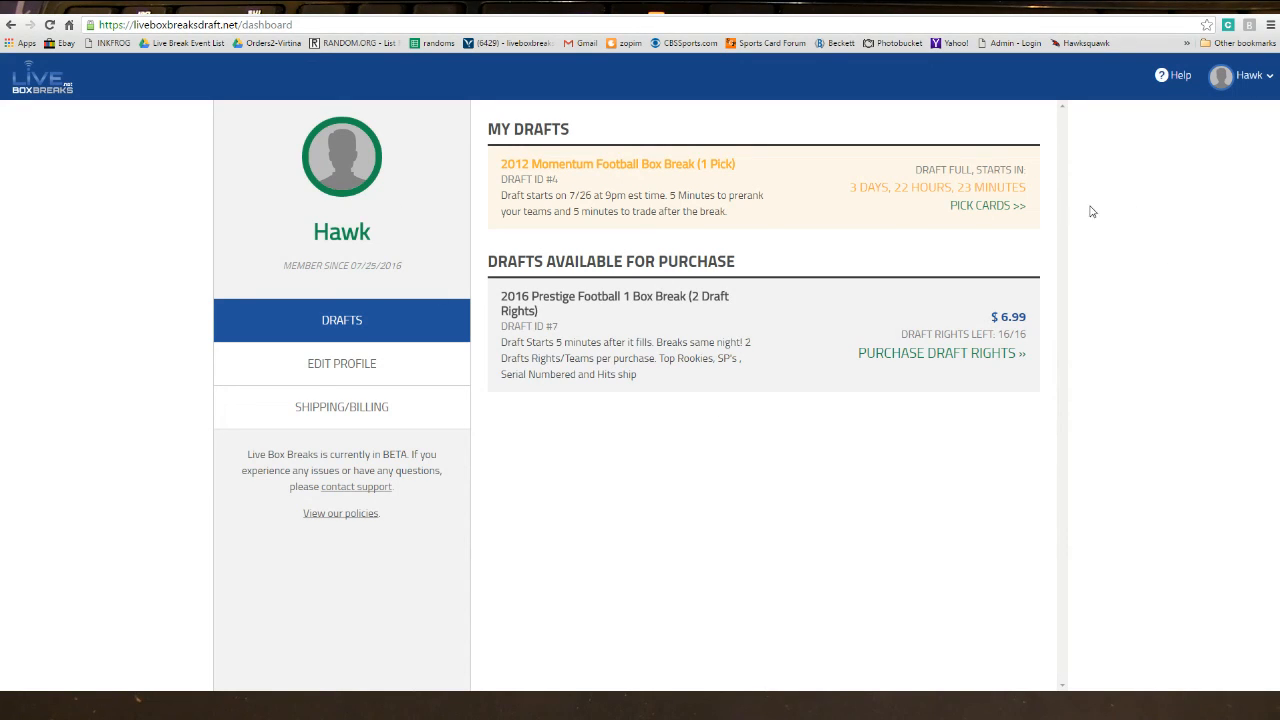
mouse_move(958, 516)
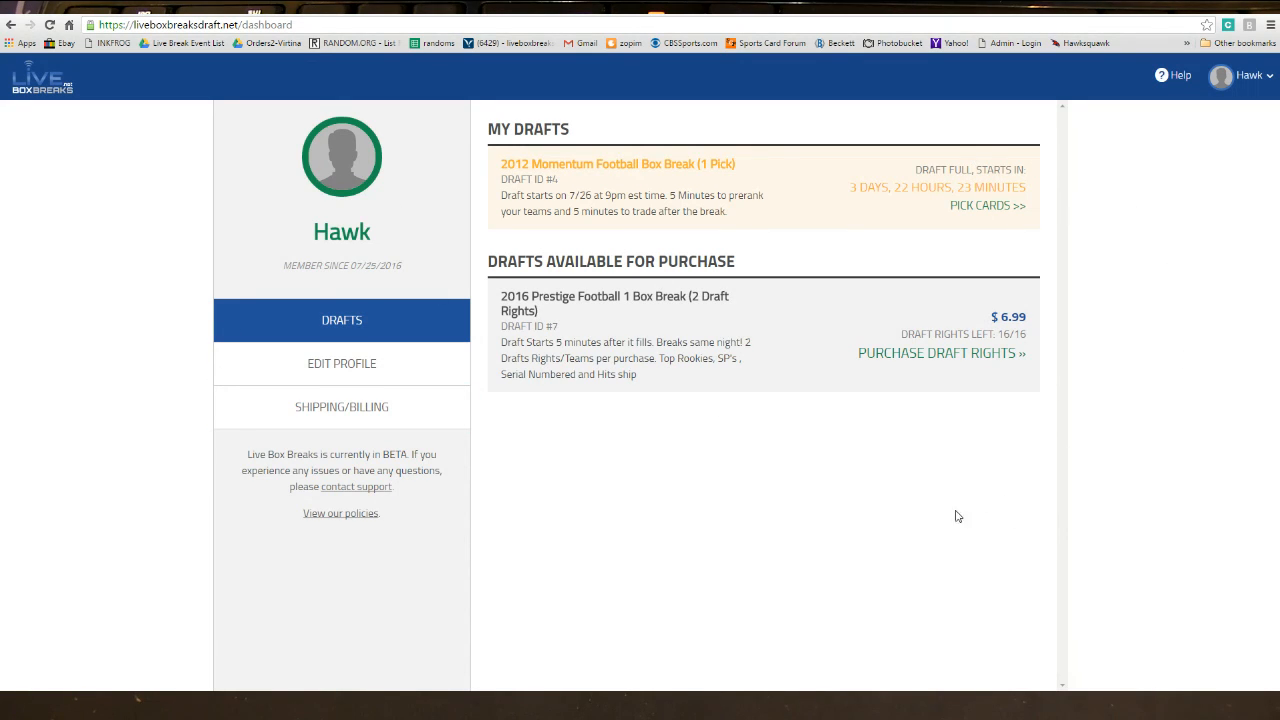